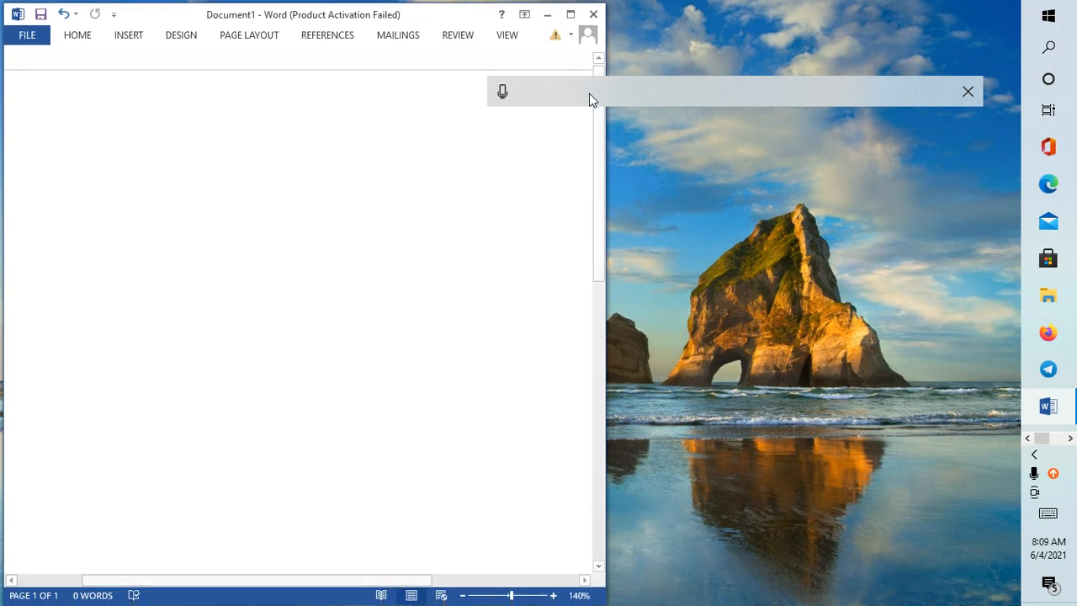
mouse_move(501, 91)
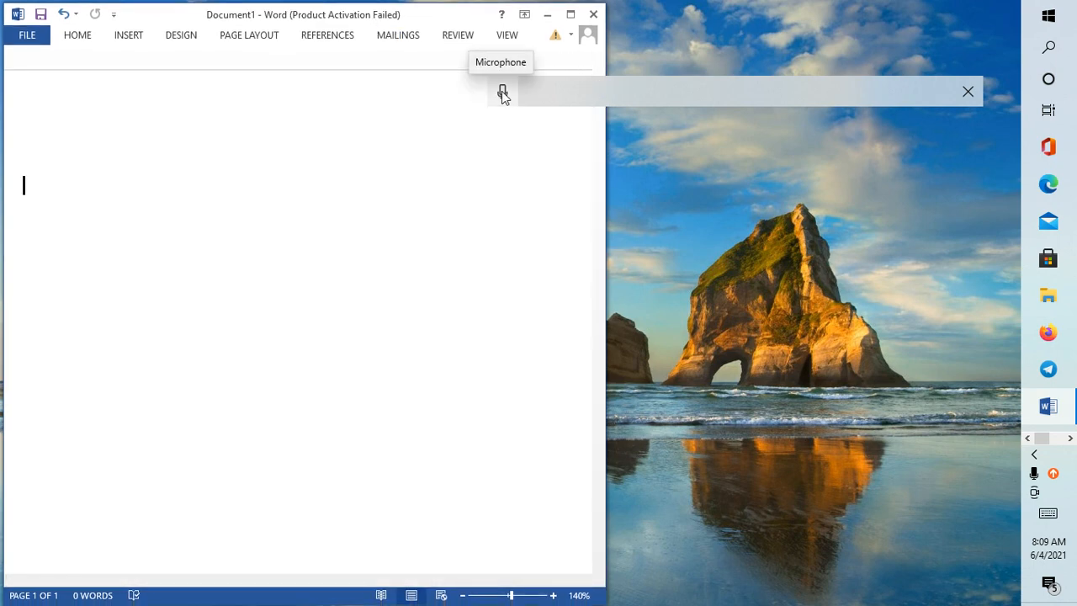
Start the dictation toolbar listening over the blank Word document
left_click(501, 90)
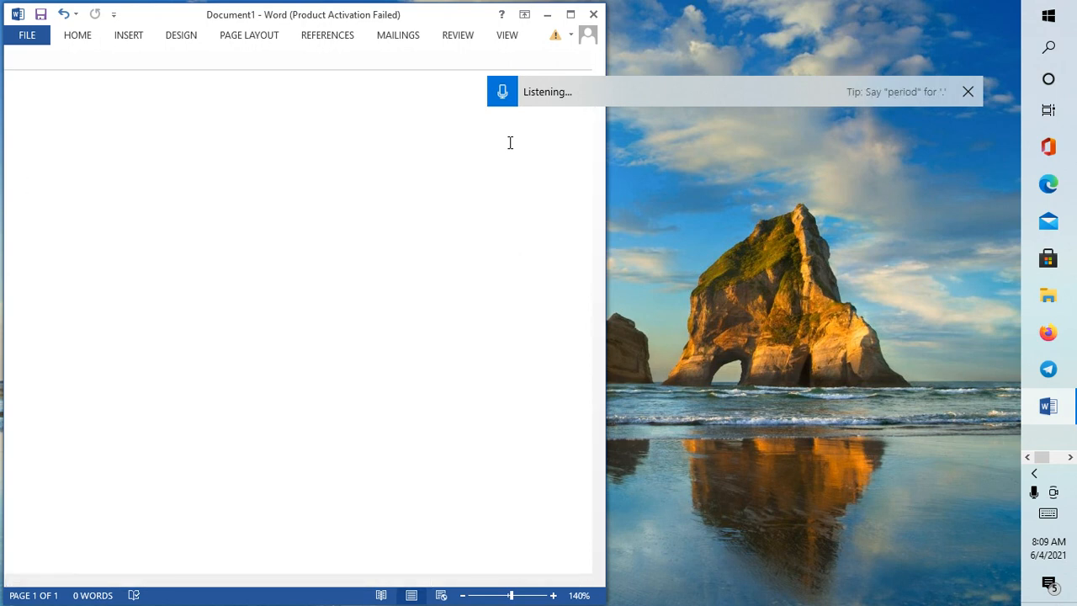
Dictate a paragraph by voice ('play me as you can see ... how can you do this all from scratch')
type("play me as you can see like the way I'm speaking a")
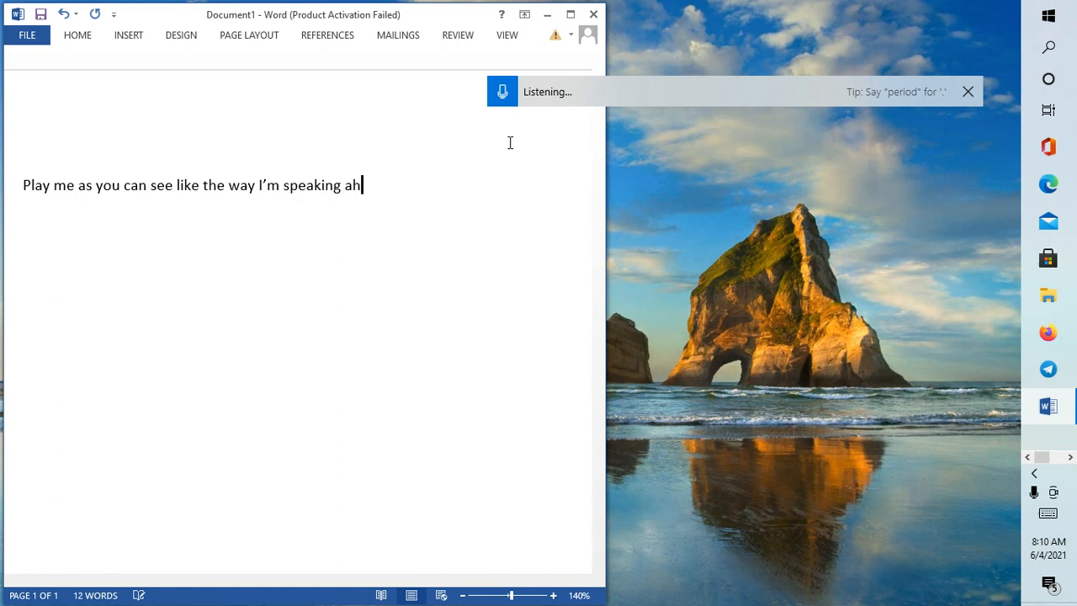
type("how")
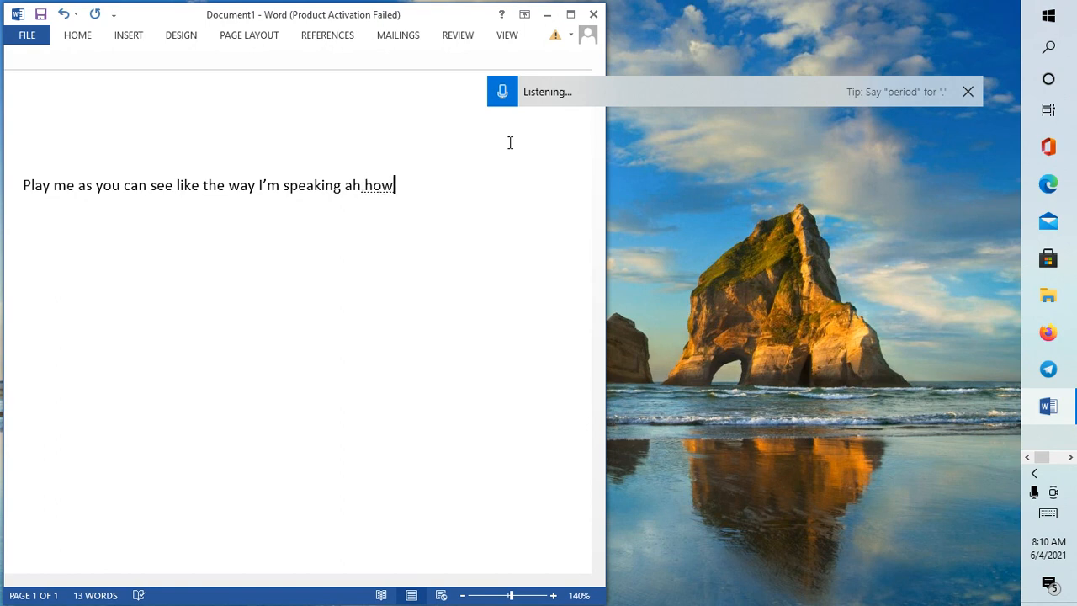
type("what you need to do")
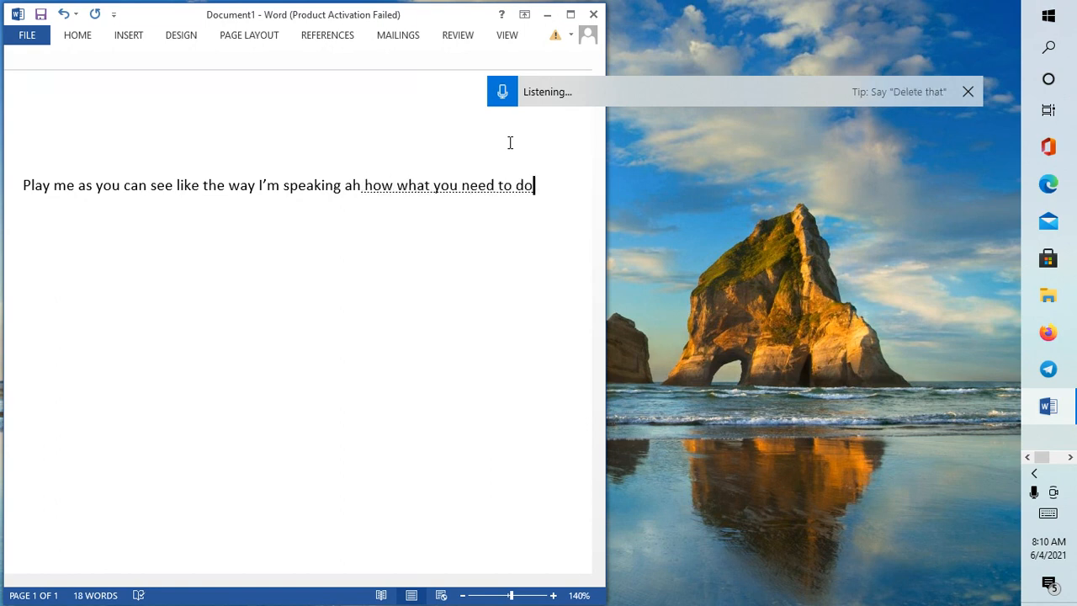
type("you just 10 i'm")
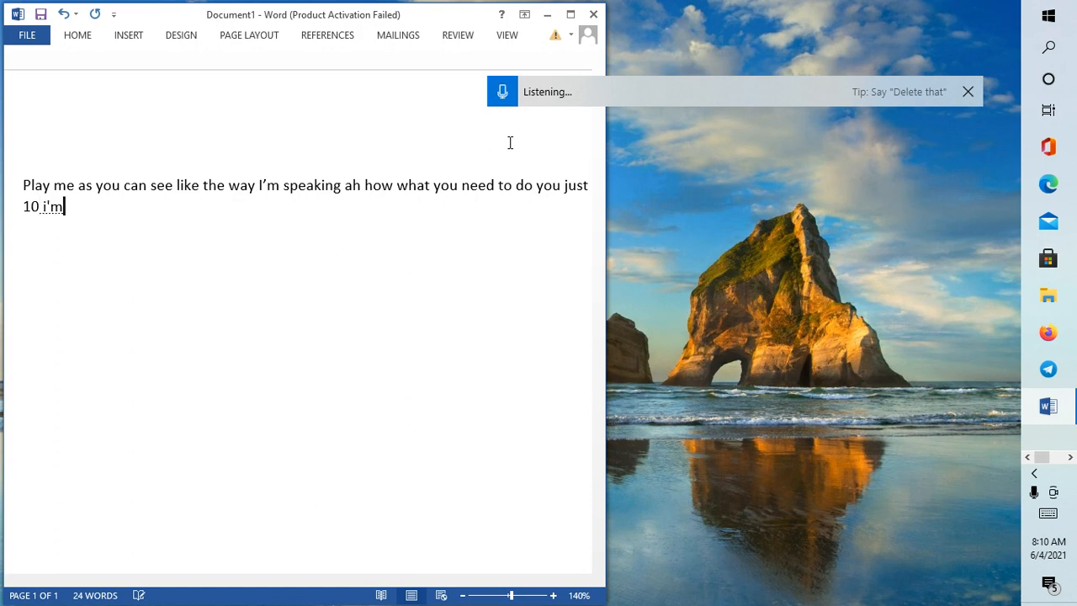
type("and also your microsoft word")
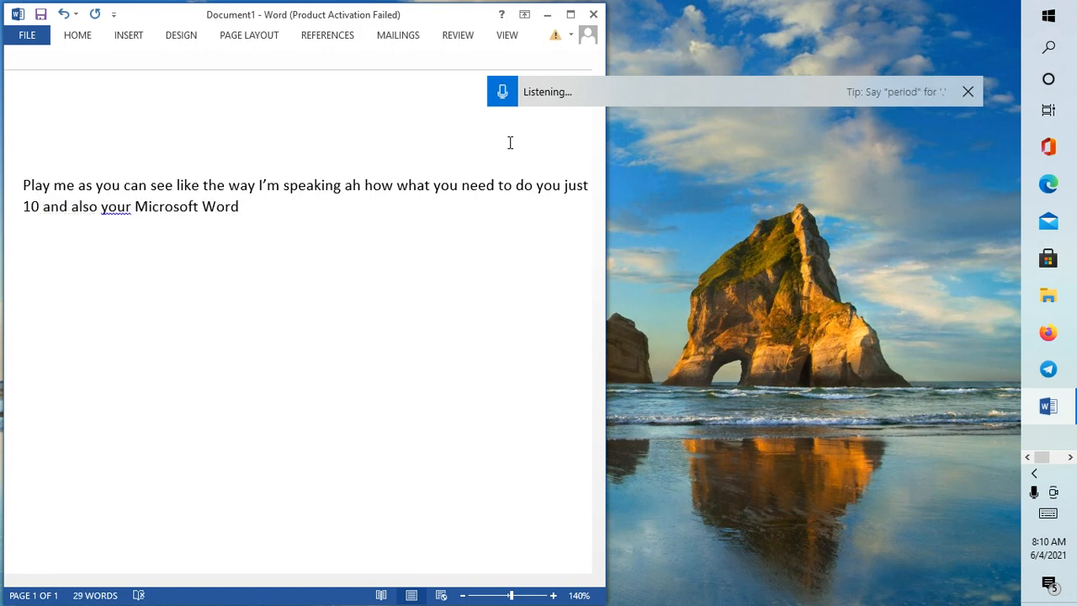
type("so")
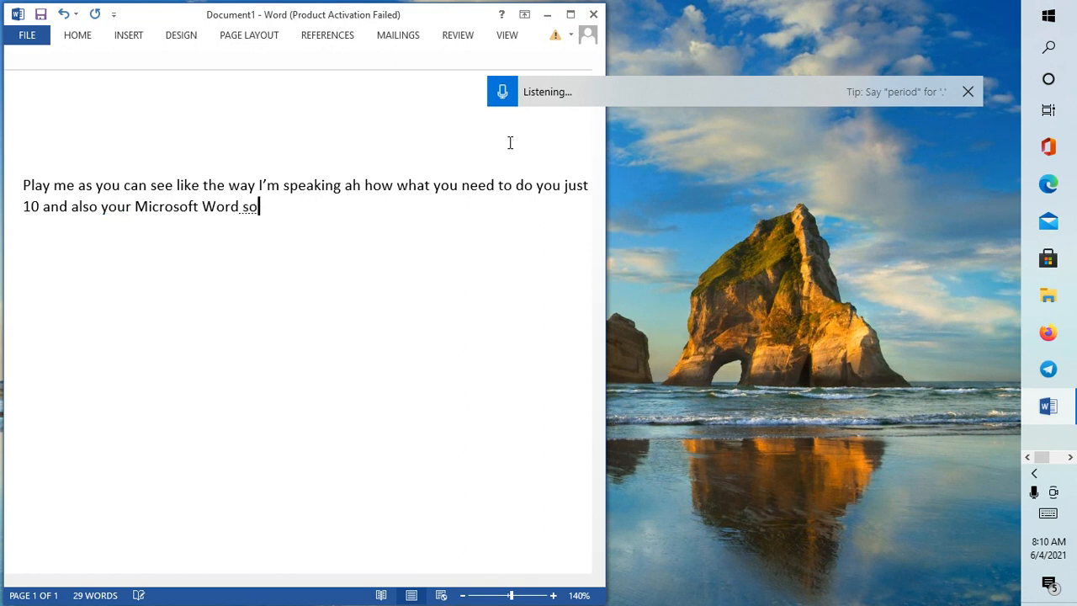
type("so let's zoom into all these things so how can you do all these things")
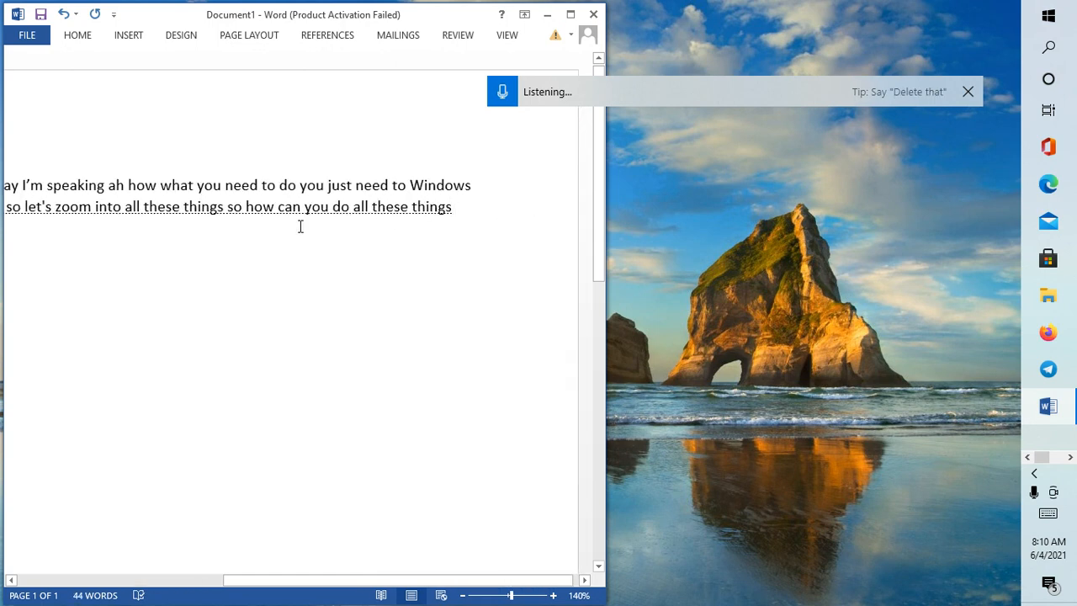
mouse_move(457, 221)
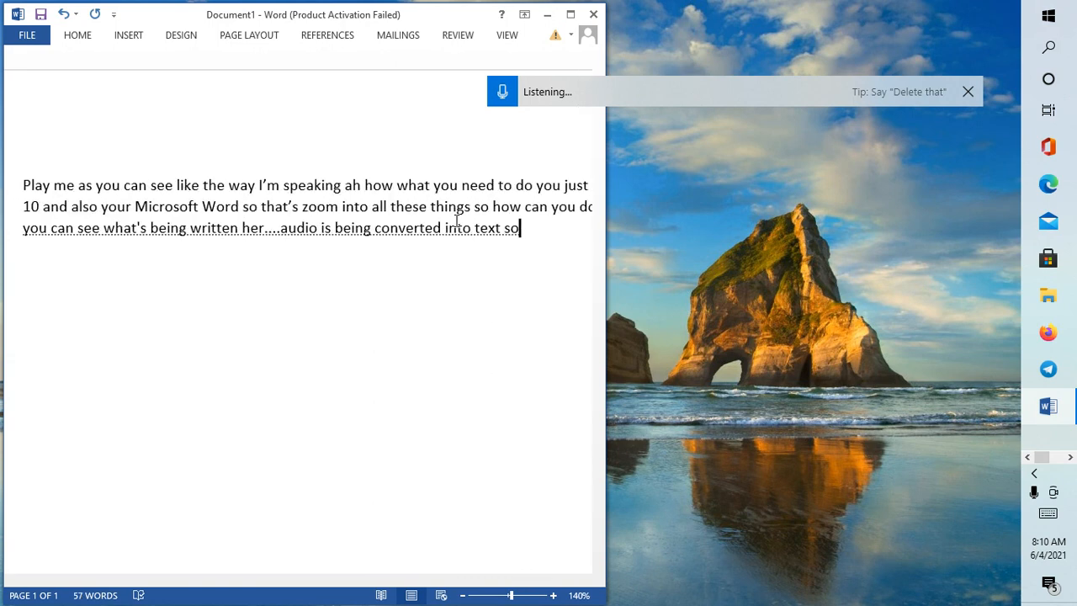
type("how can you do this all from scratch so let us")
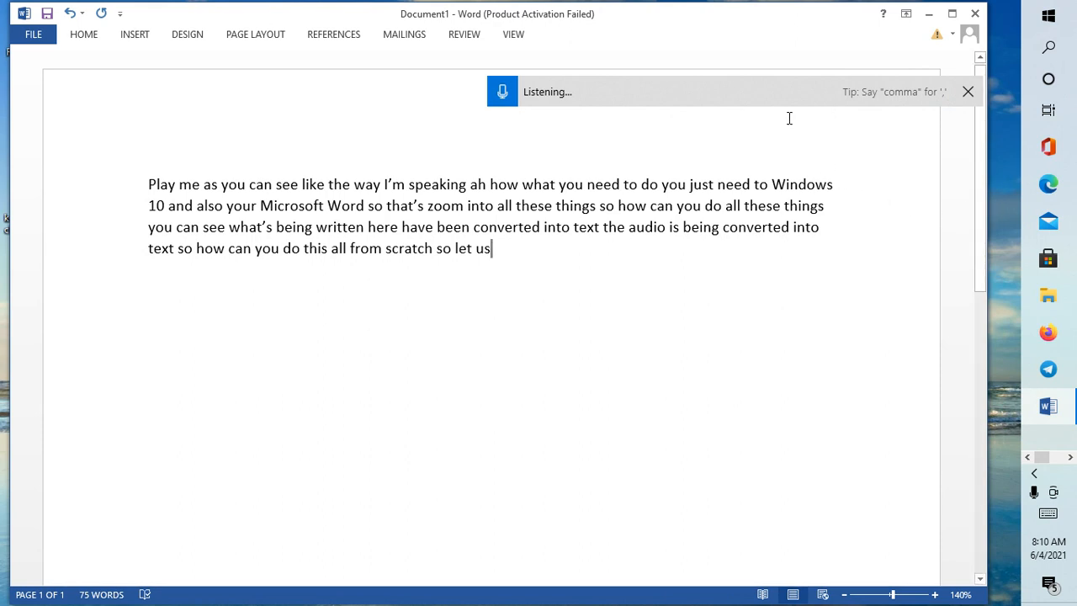
End the first dictation, click into the emptied page and start dictation listening again
left_click(502, 91)
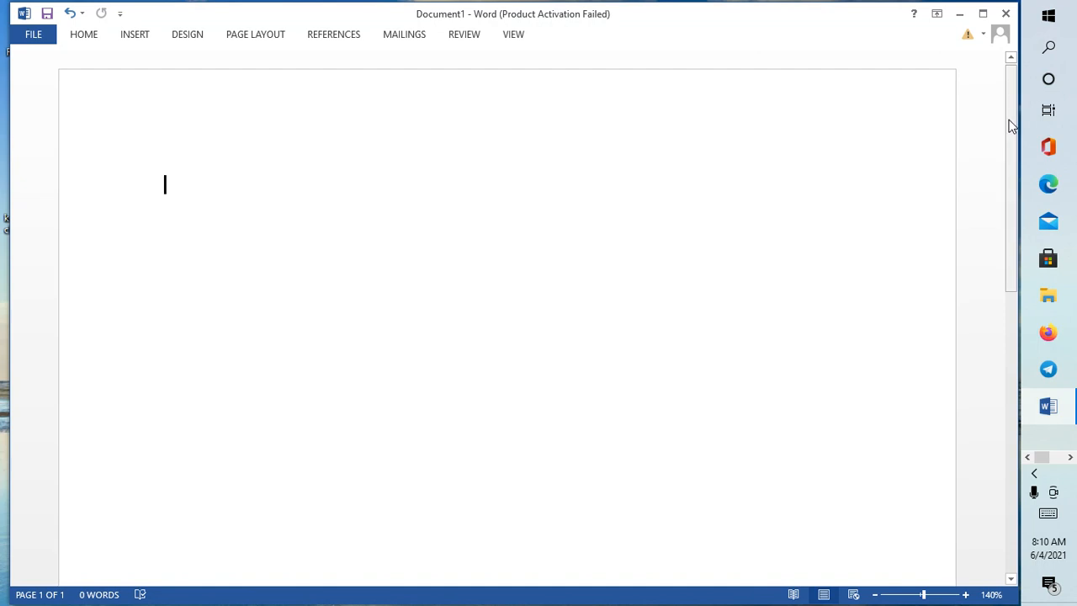
mouse_move(296, 158)
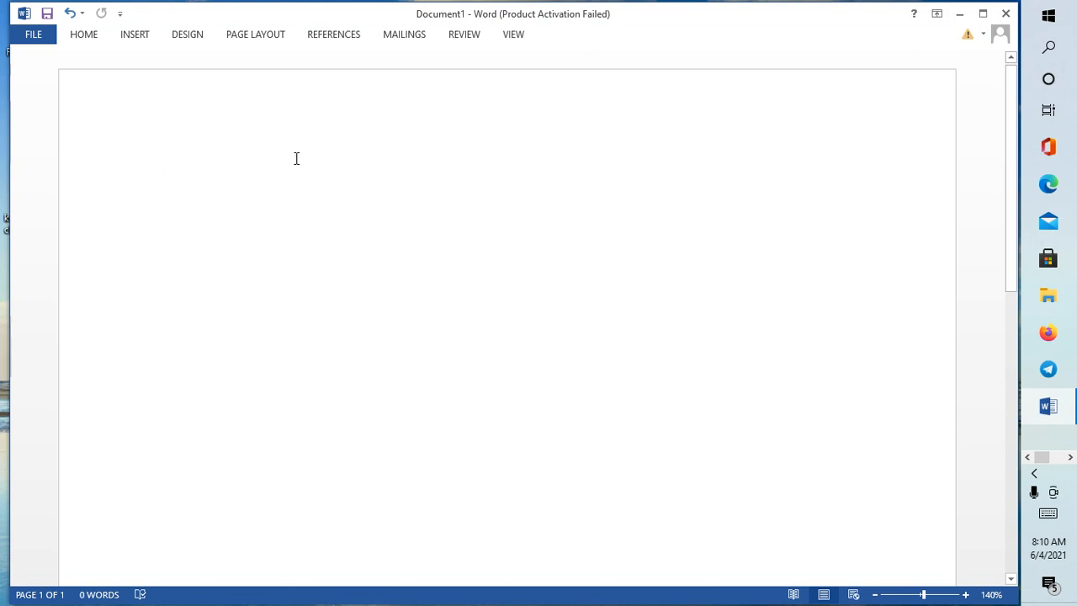
left_click(165, 186)
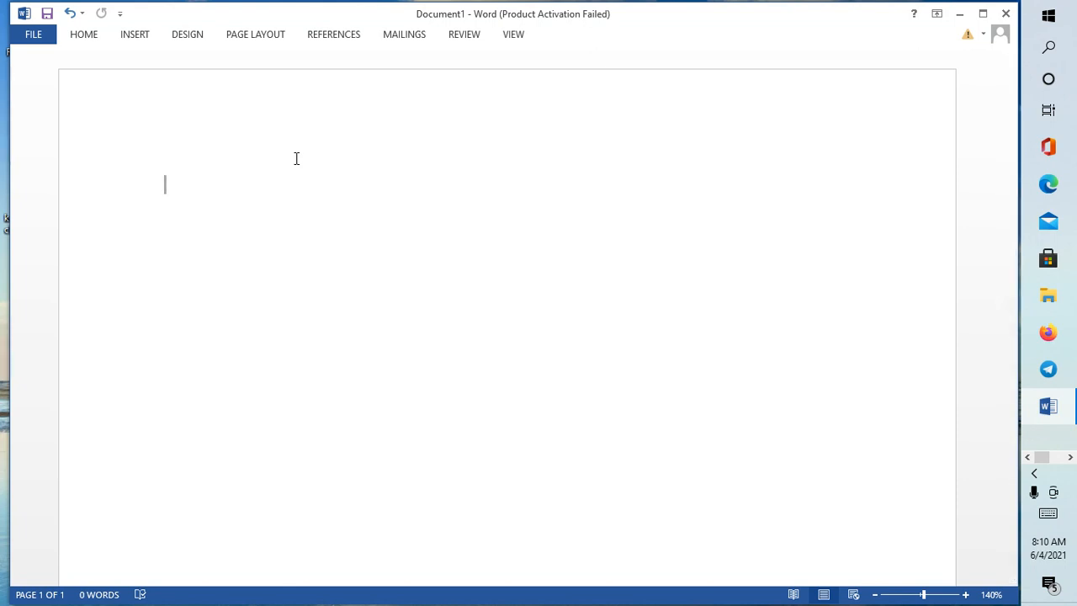
left_click(1033, 491)
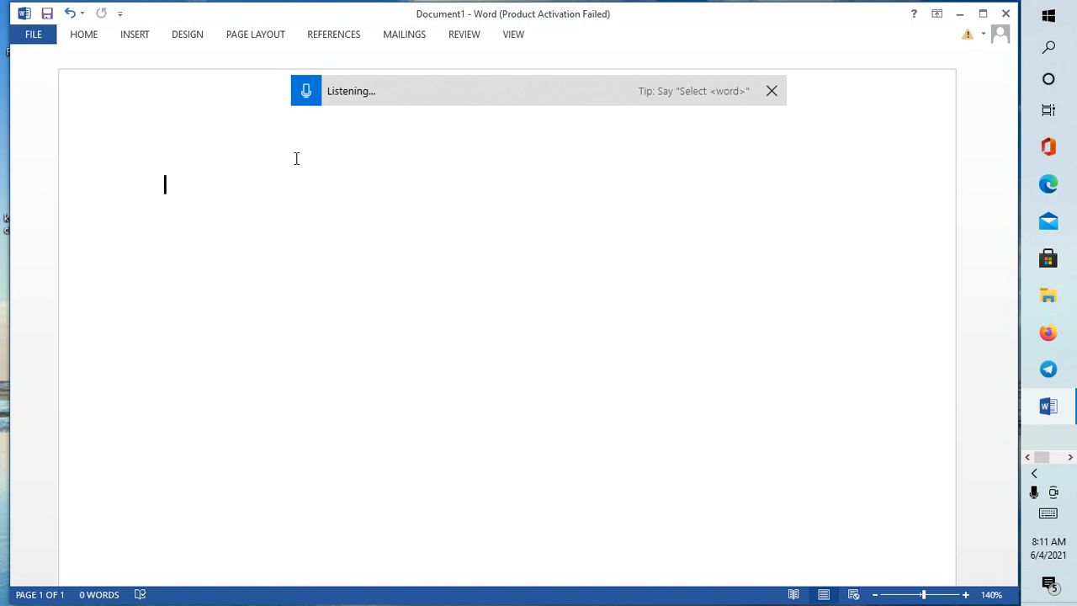
Dictate a new paragraph about converting audio to text ('listen ... this is free of charge ... E learning skills')
type("listen")
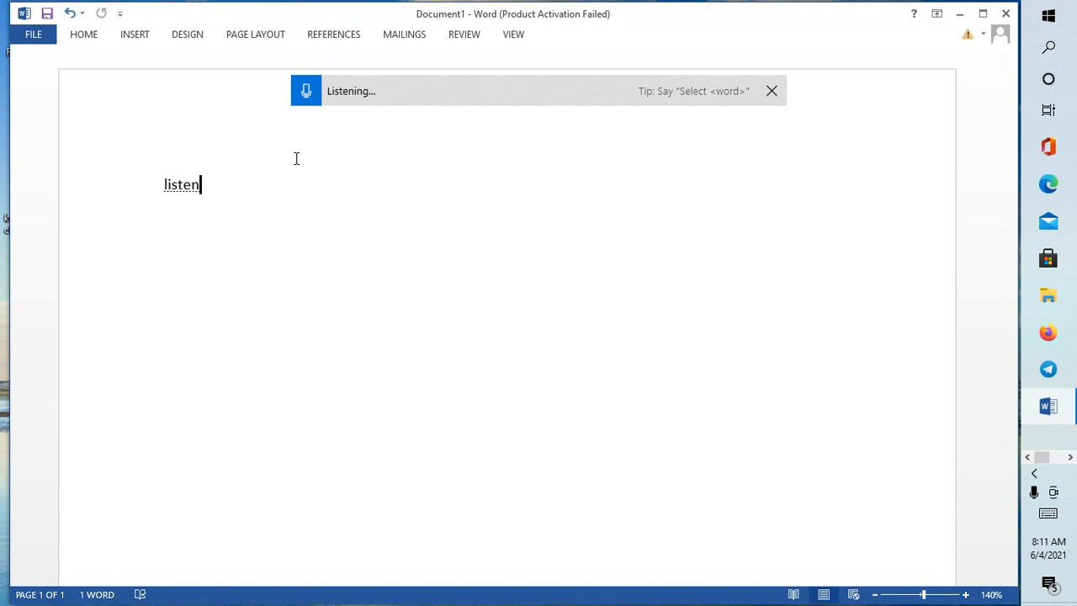
type("The same time and mike reappear as the video I’ve seen here so to do you need to speak unless you can")
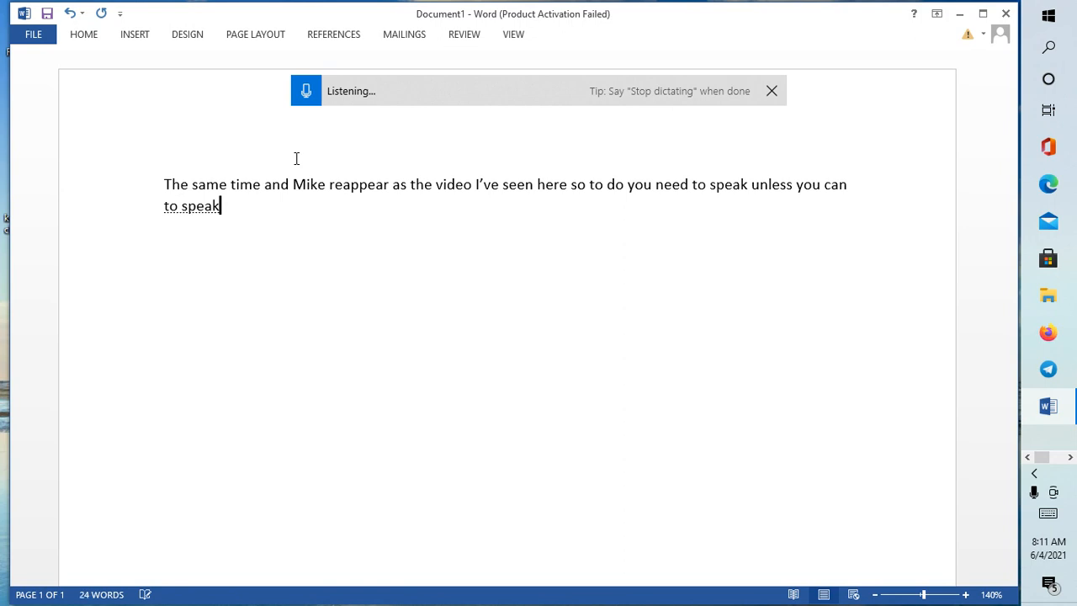
type("your audio is")
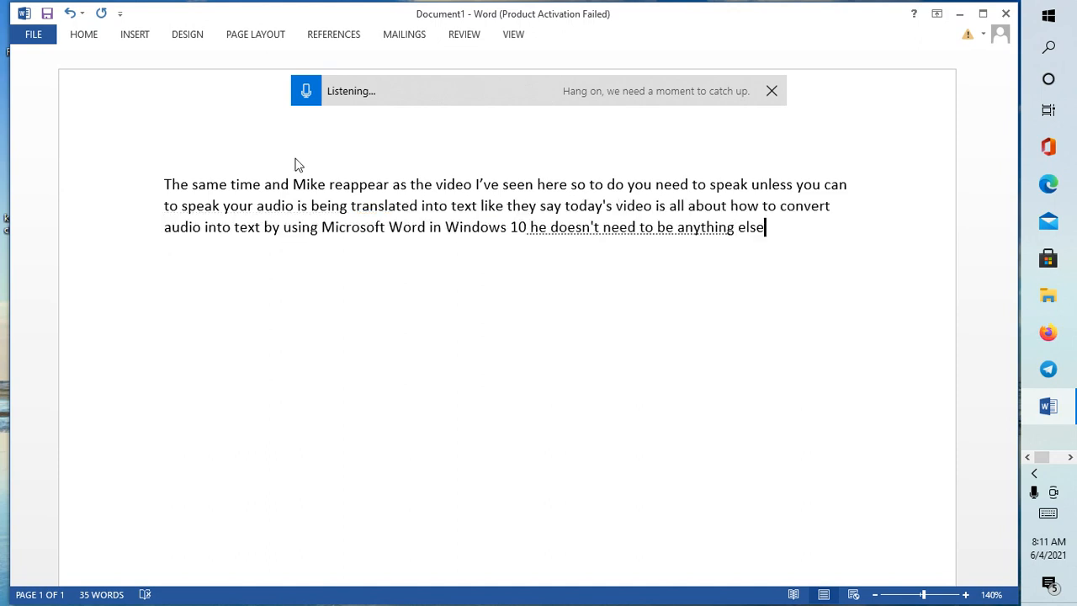
type("this is free of charge")
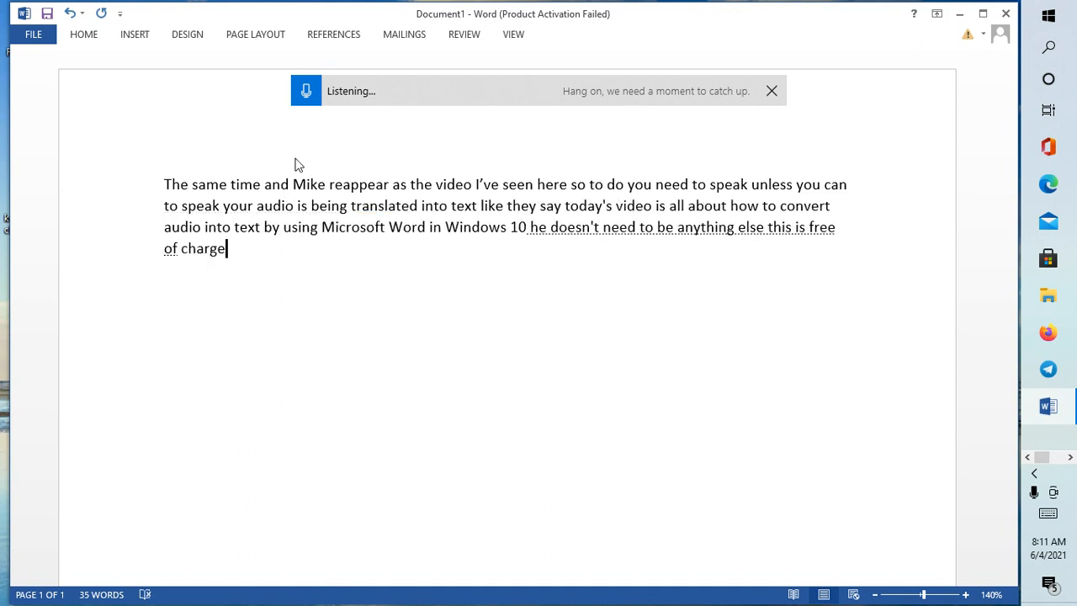
type("at is just anything th")
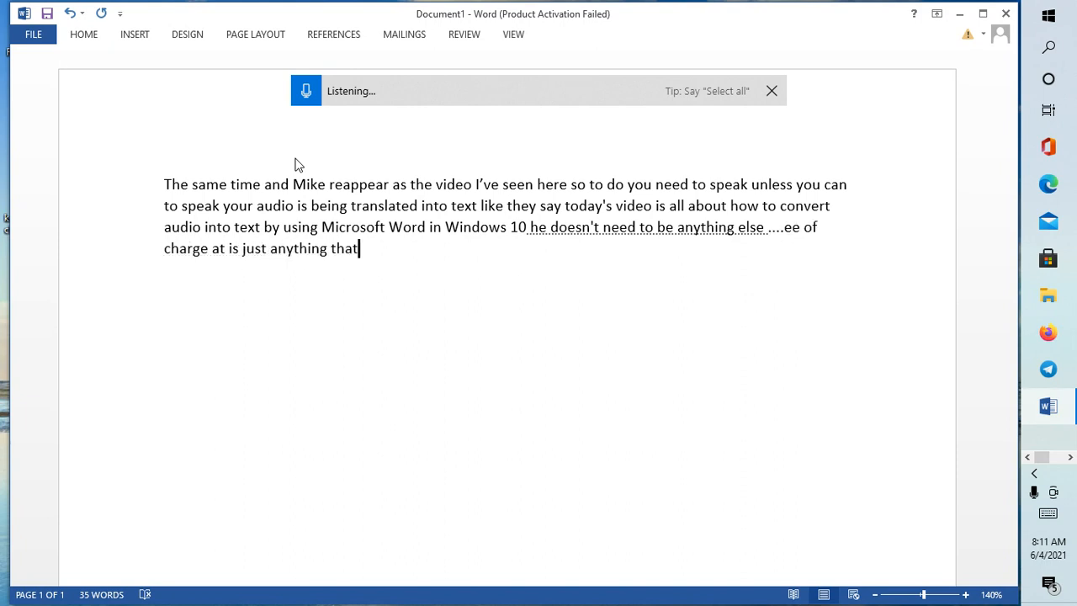
type("at is just anything that is available in your desktop or in your laptop so all this is that we need")
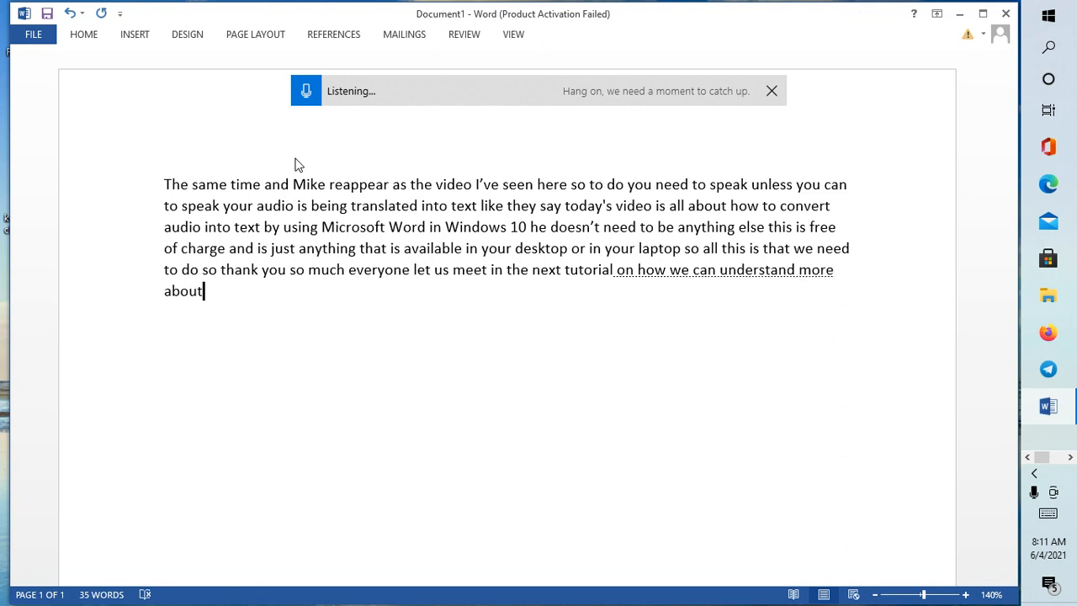
type("E learning skills")
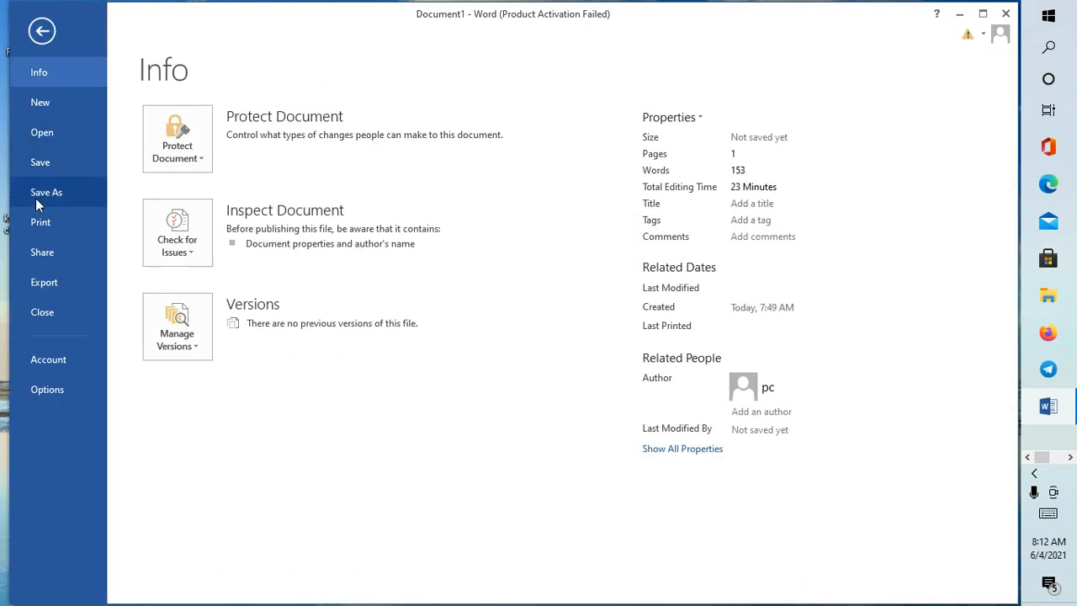
mouse_move(41, 30)
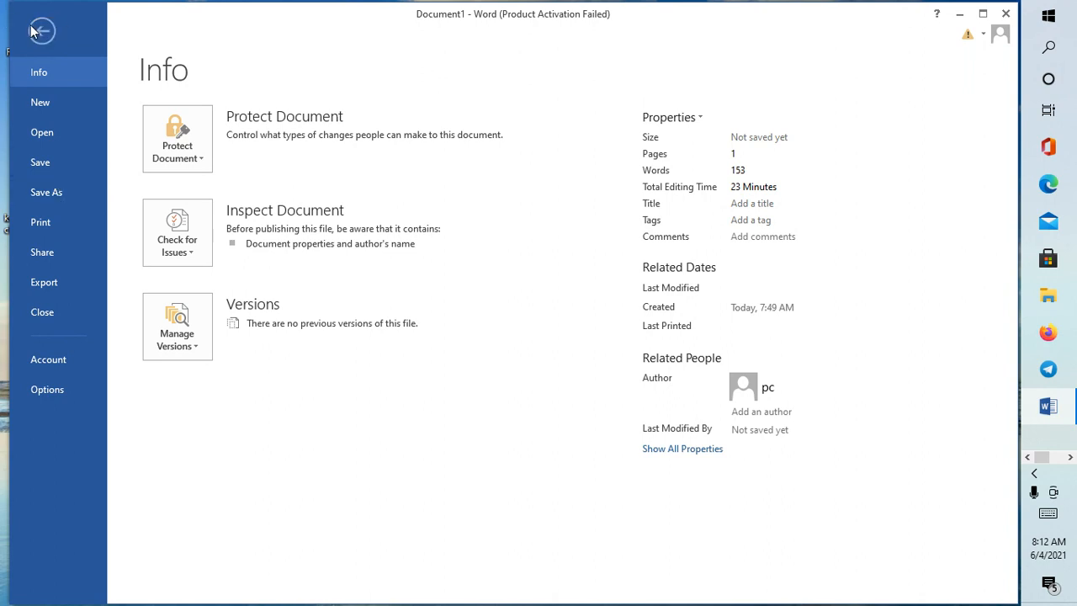
Return from the File backstage view to the finished dictated document
left_click(41, 30)
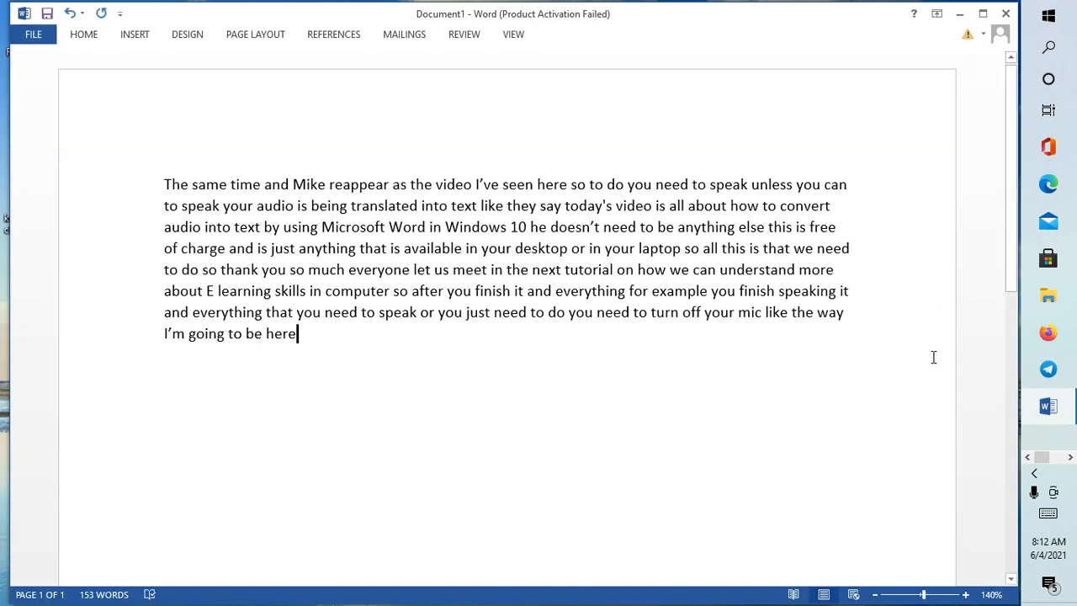
mouse_move(965, 333)
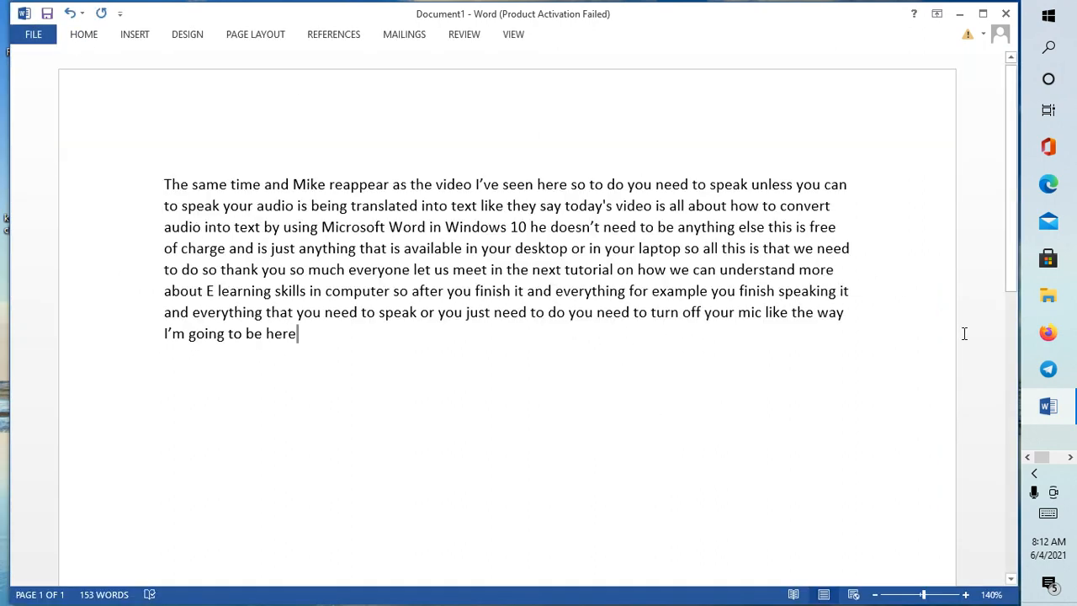